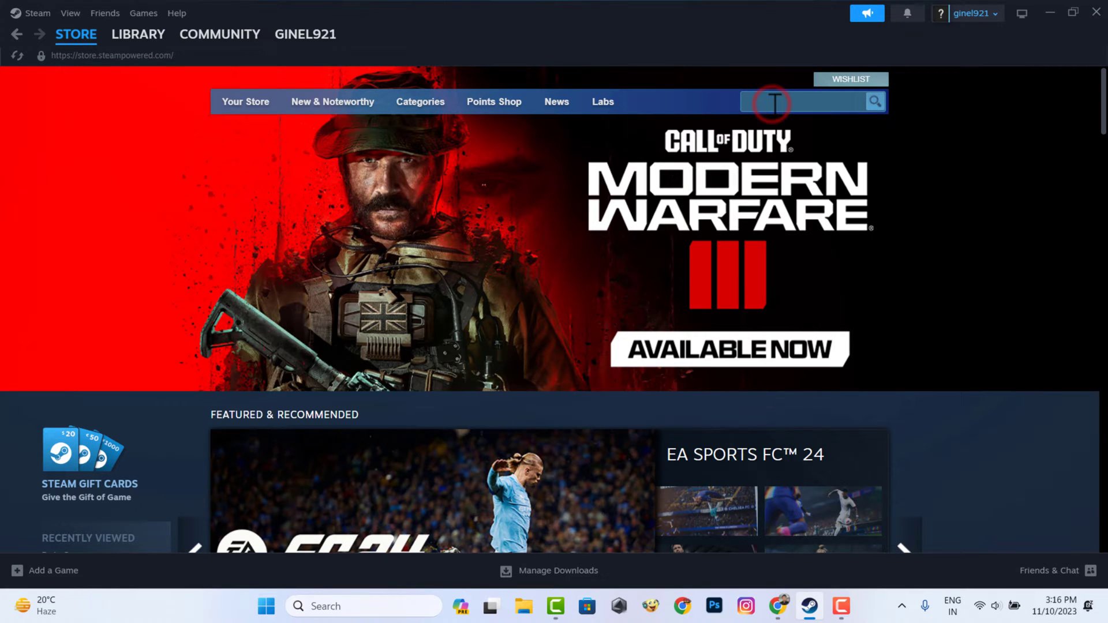
- Search the store for "ride" and open the RIDE 4 store page from the suggestions
type("r")
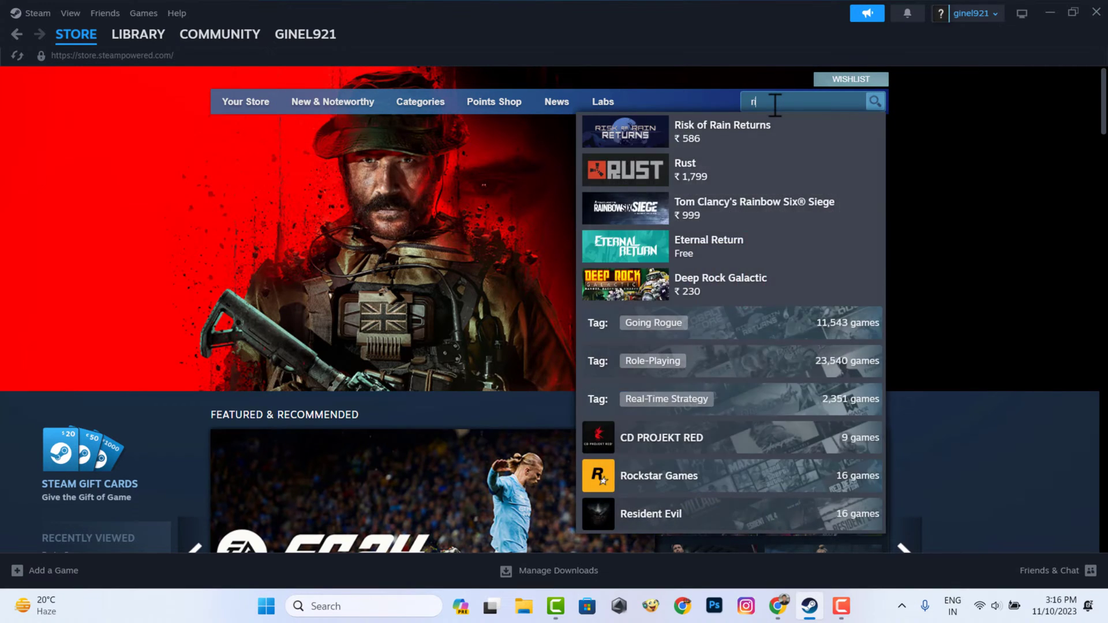
type("ide 4")
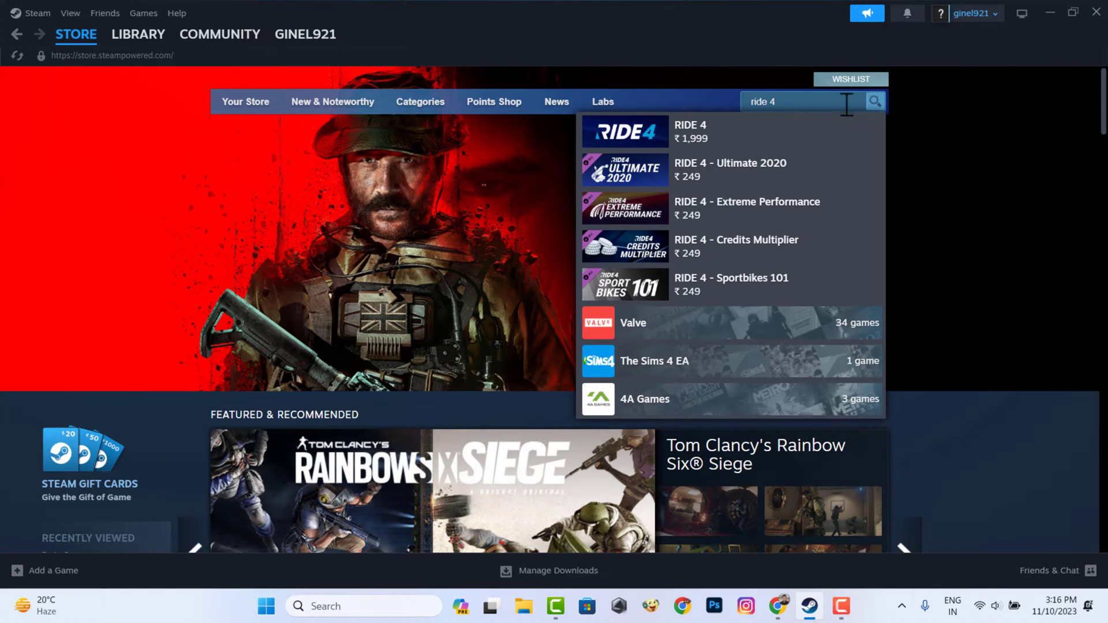
left_click(691, 131)
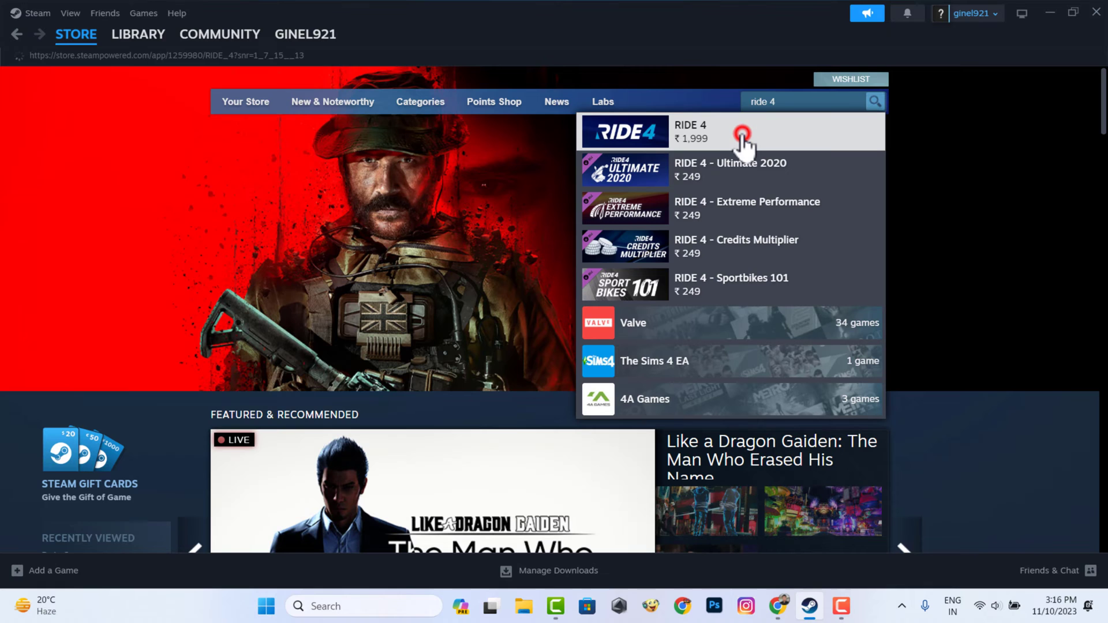
left_click(690, 131)
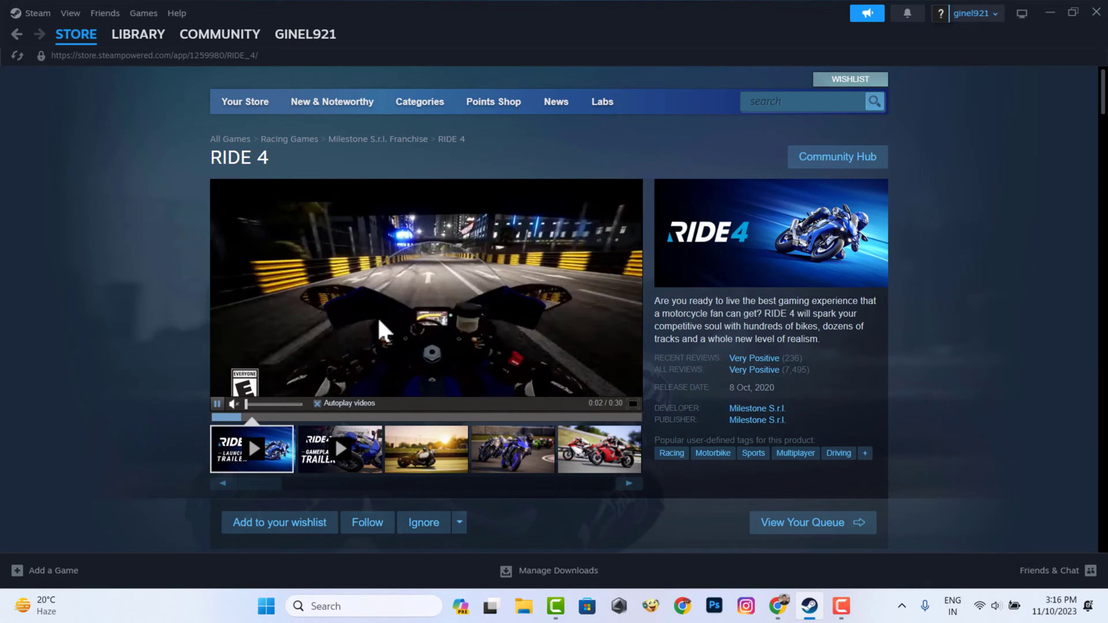
- Add RIDE 4 to the cart and proceed to checkout with Purchase for myself
scroll("down", 3)
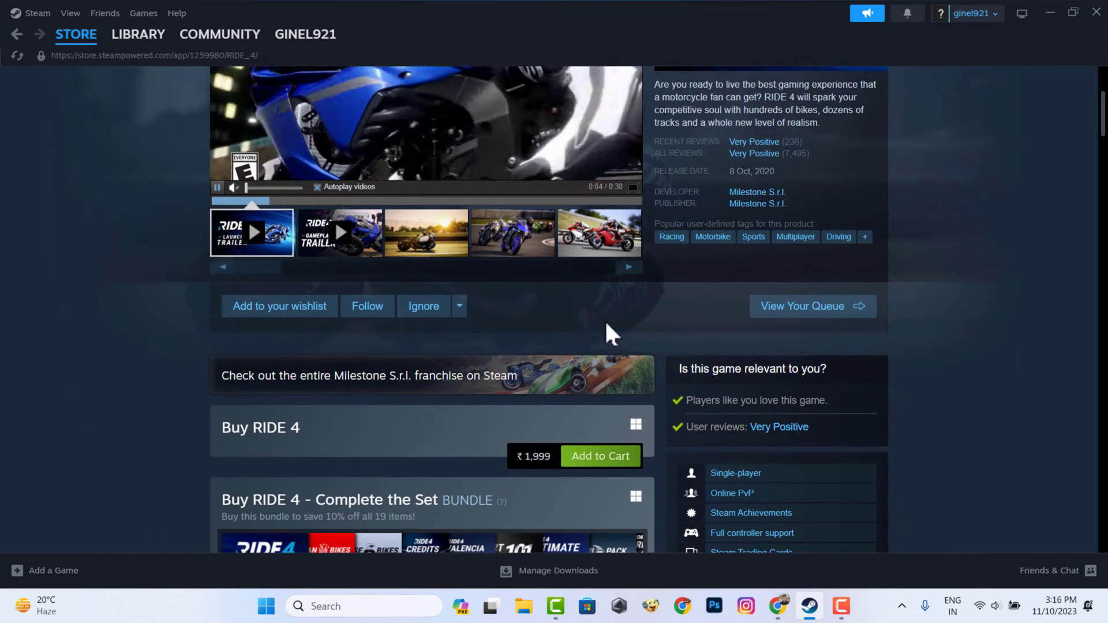
scroll("down", 3)
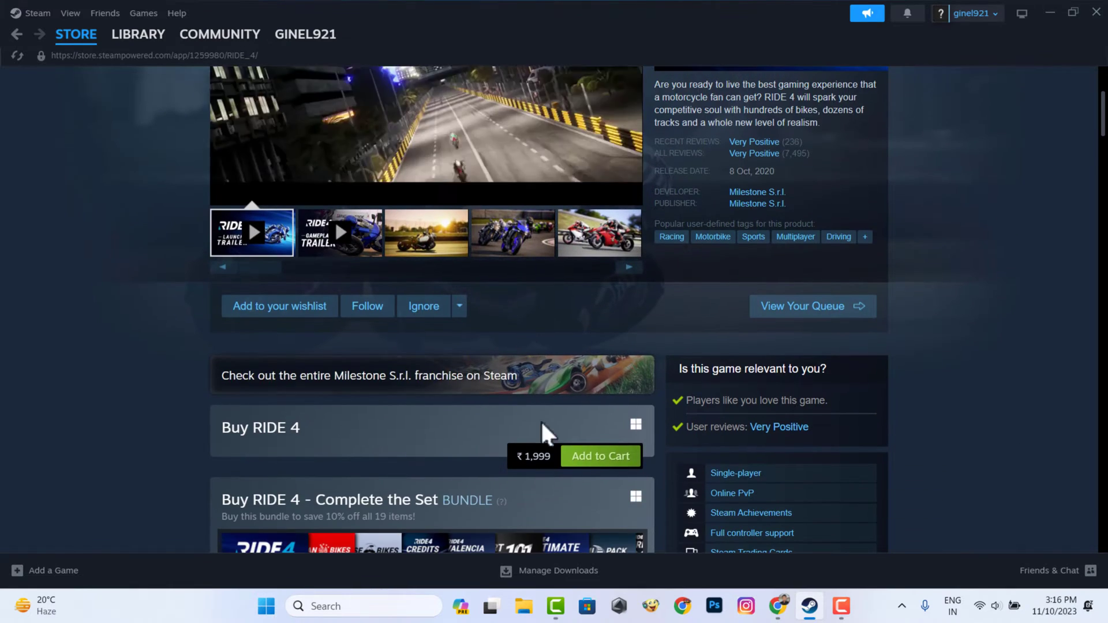
left_click(600, 456)
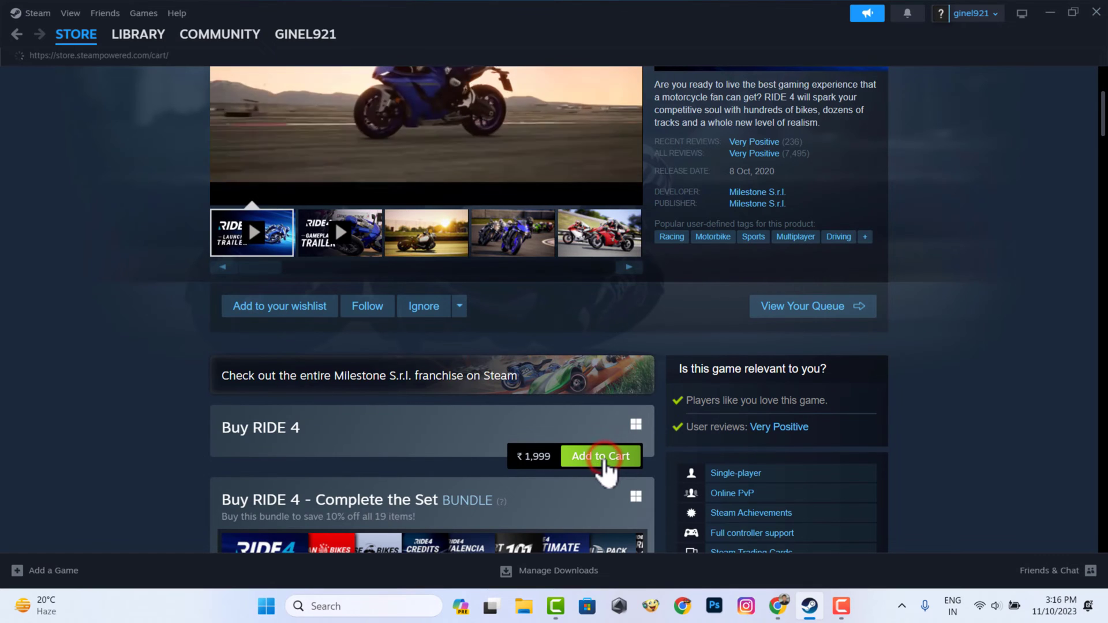
left_click(600, 456)
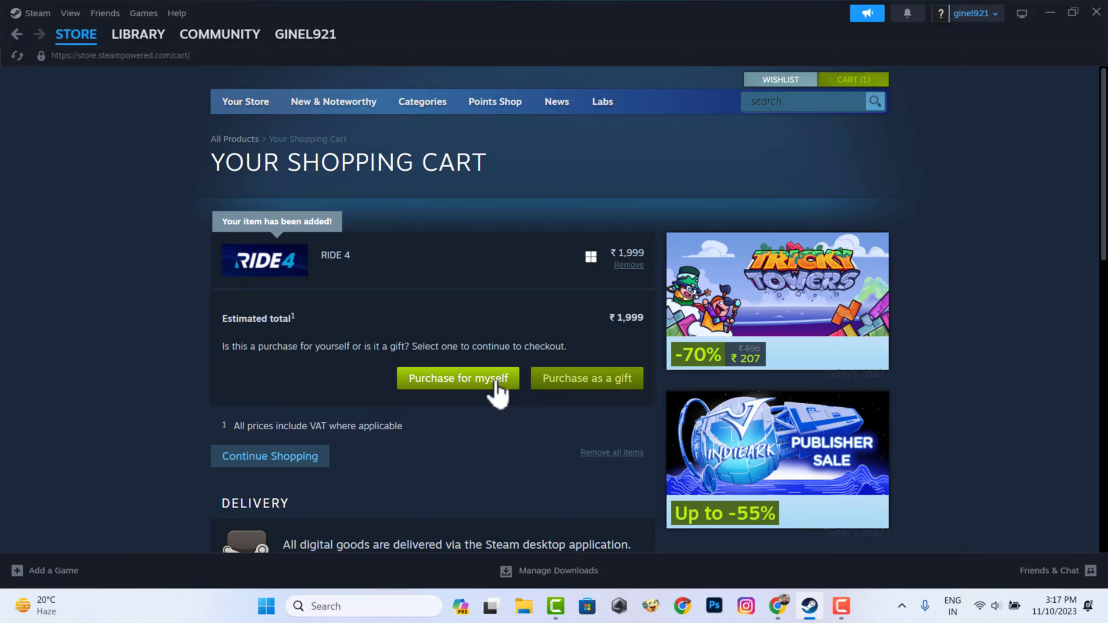
left_click(457, 379)
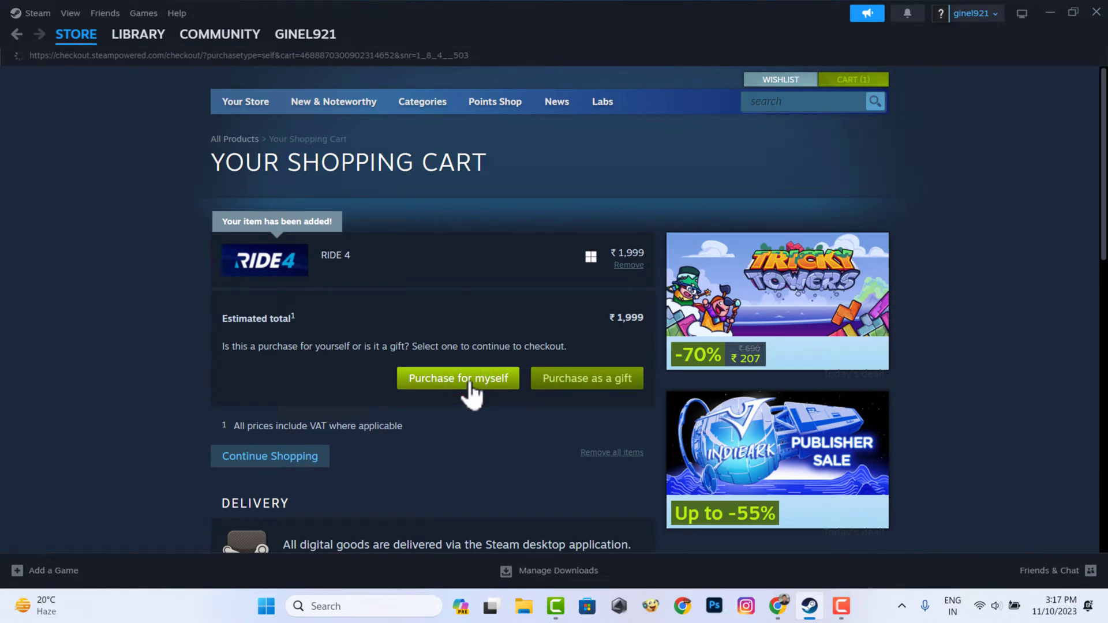
left_click(457, 379)
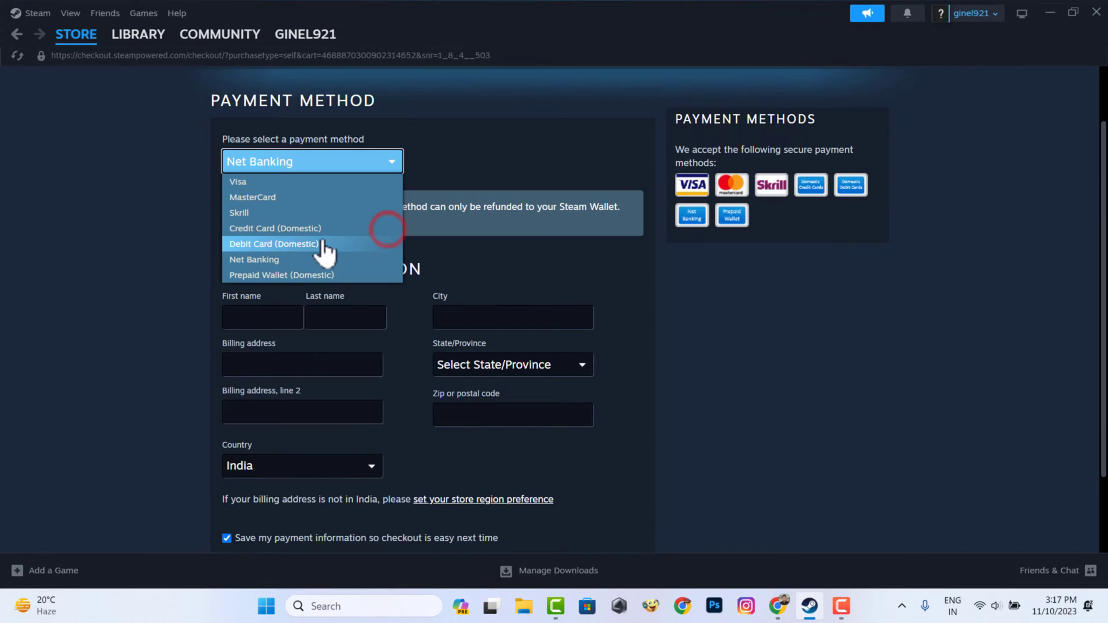
- Choose Debit Card (Domestic), fill in billing info and continue to the order review
left_click(275, 244)
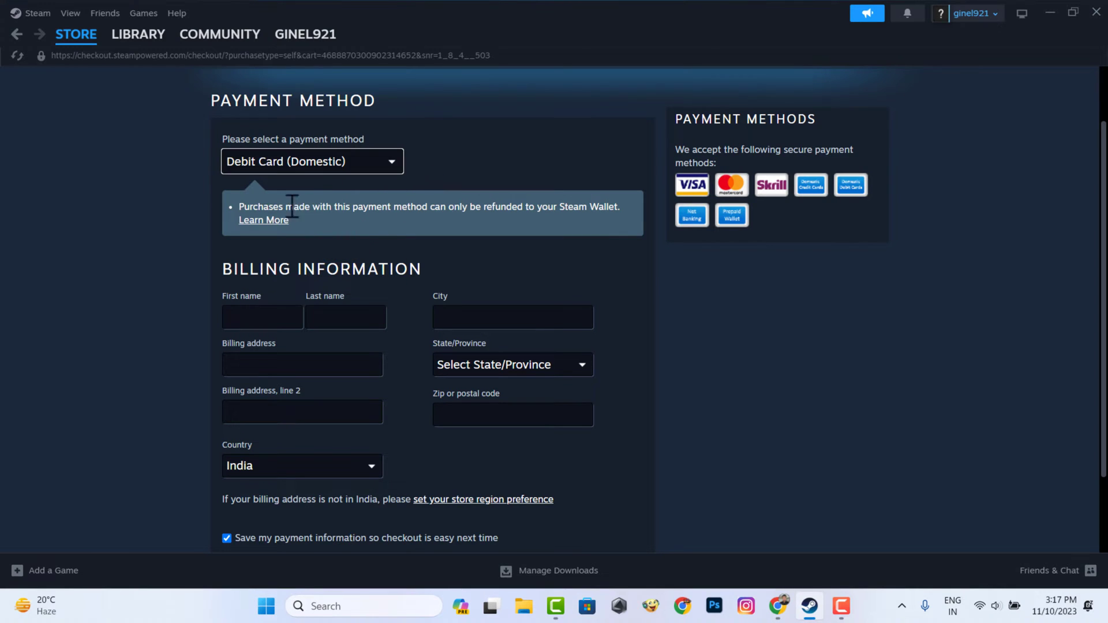
left_click(262, 316)
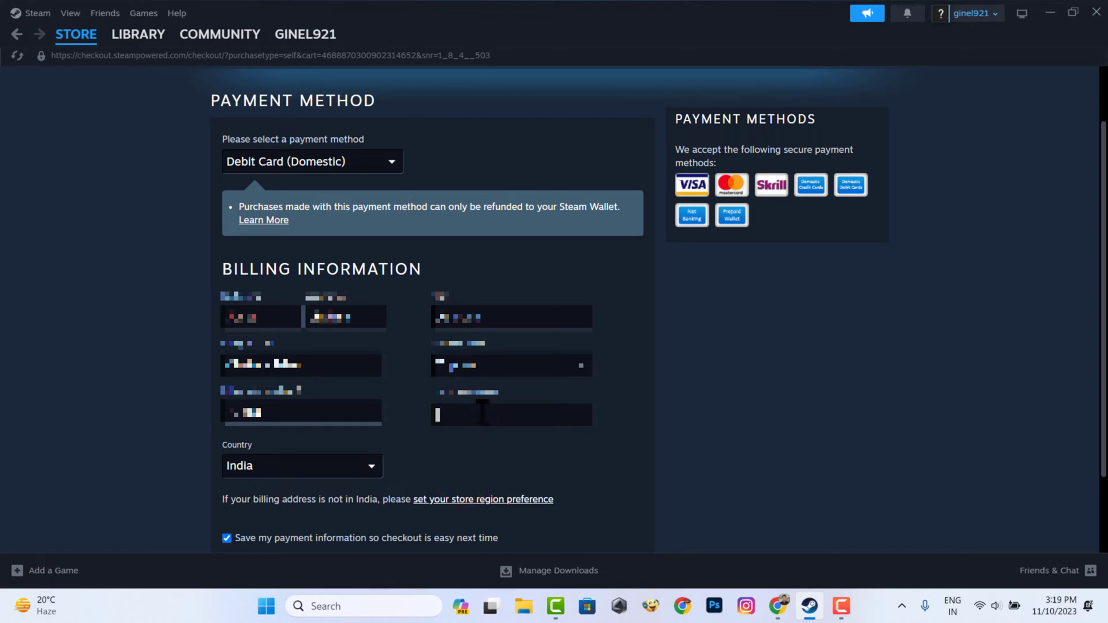
scroll("down", 3)
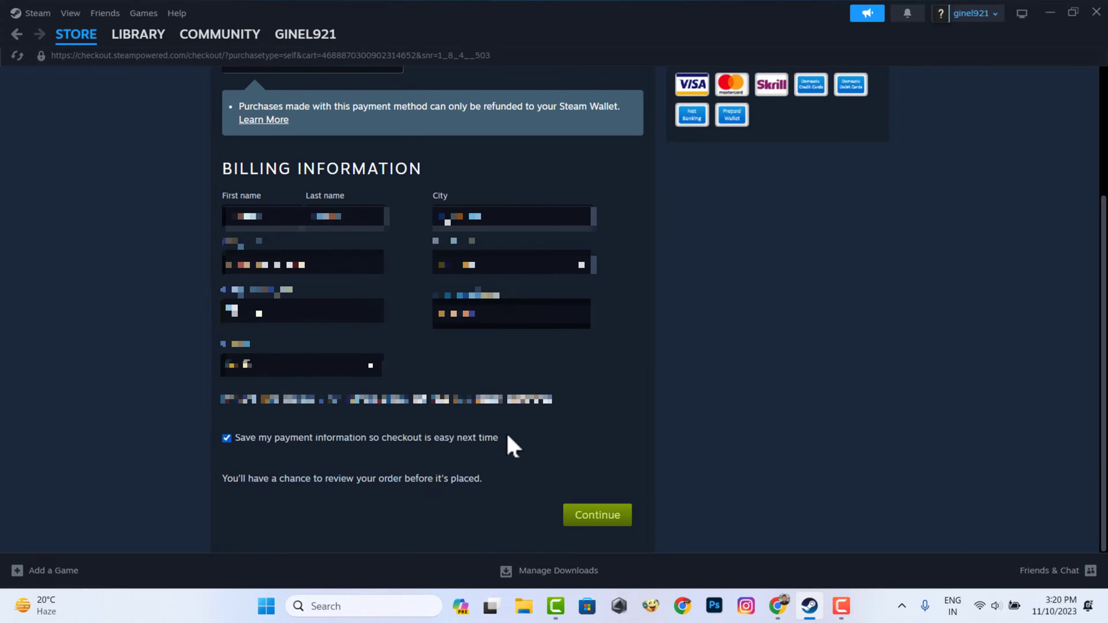
mouse_move(608, 449)
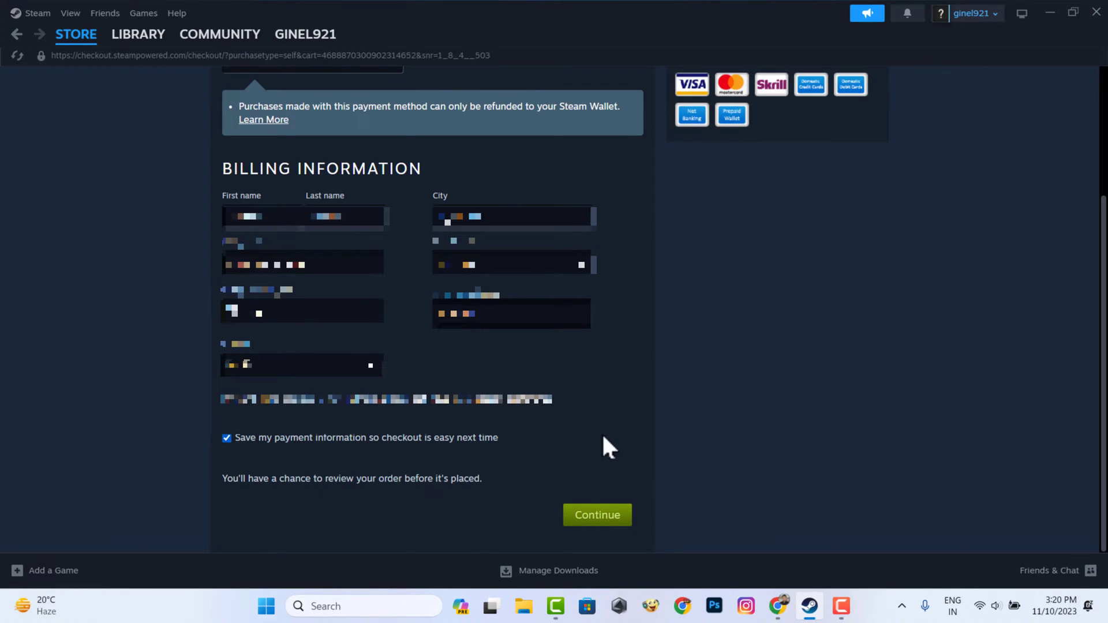
left_click(595, 515)
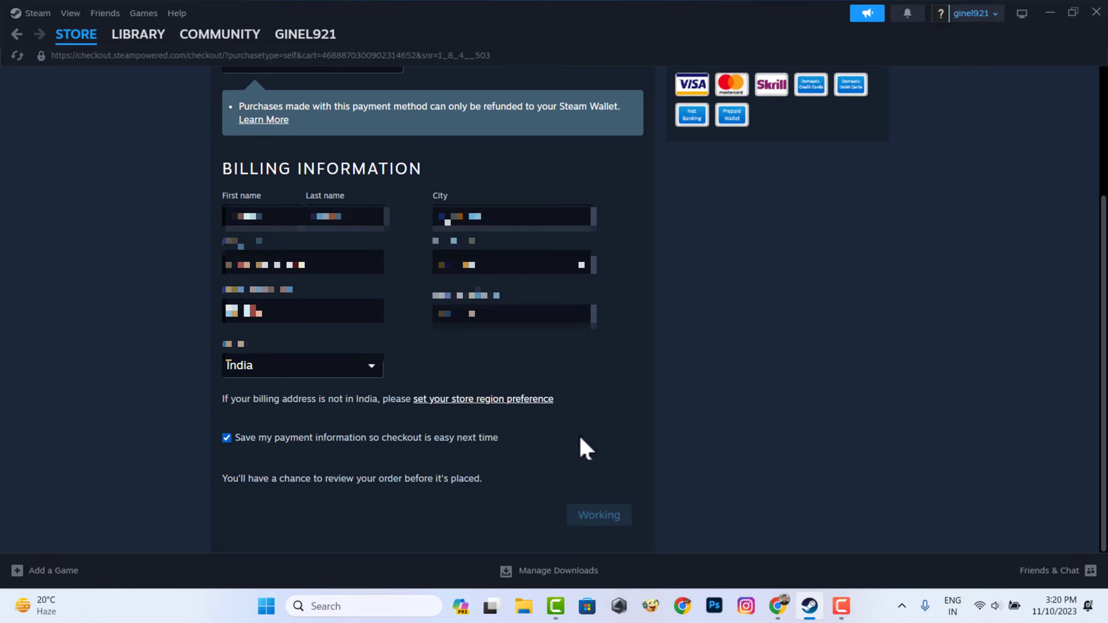
left_click(598, 515)
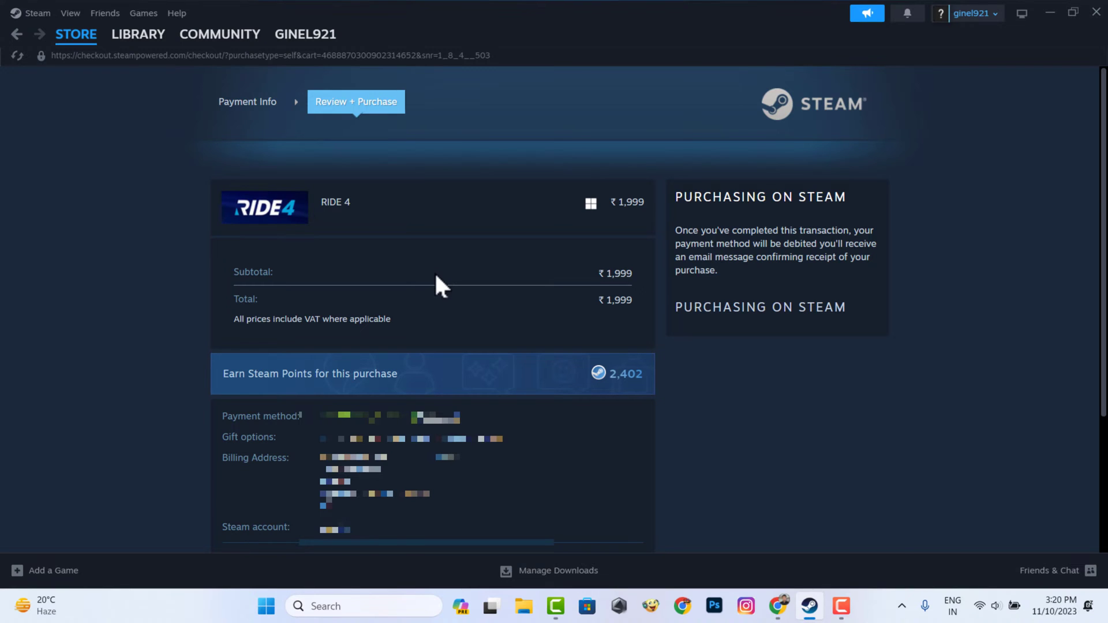
- Tick the I agree checkbox and continue to the Novaplay payment window for the ₹1999 order
scroll("down", 3)
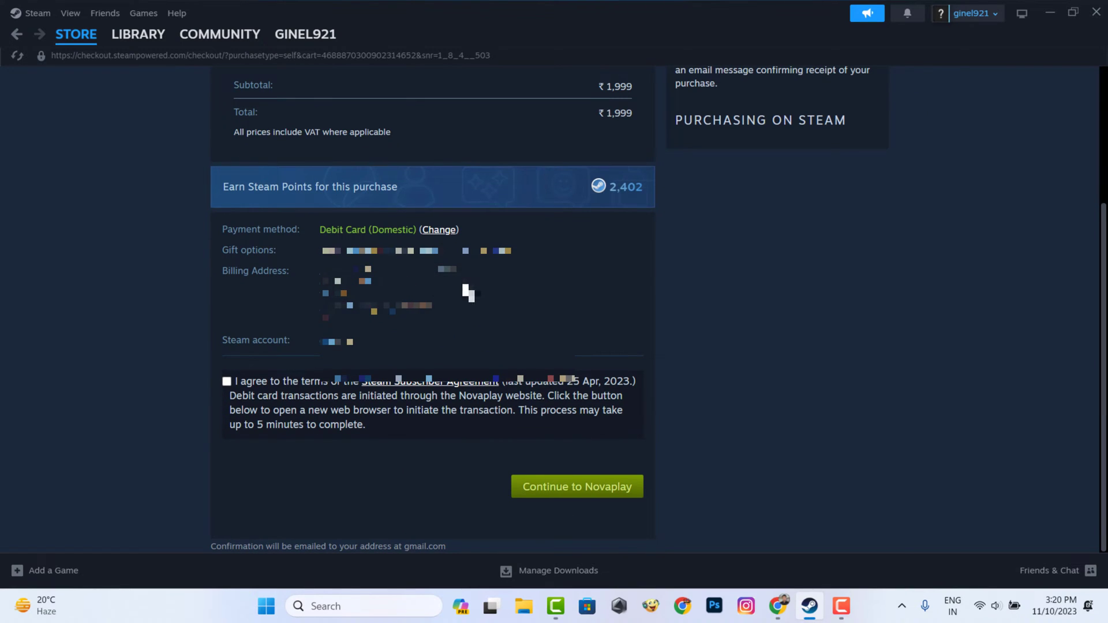
left_click(226, 380)
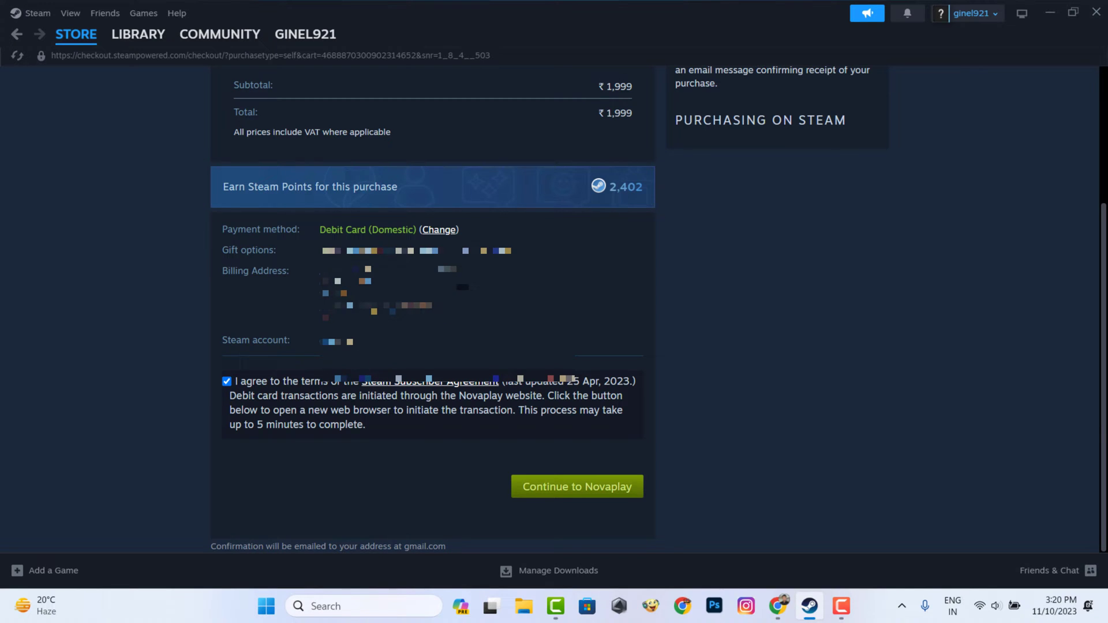
left_click(576, 486)
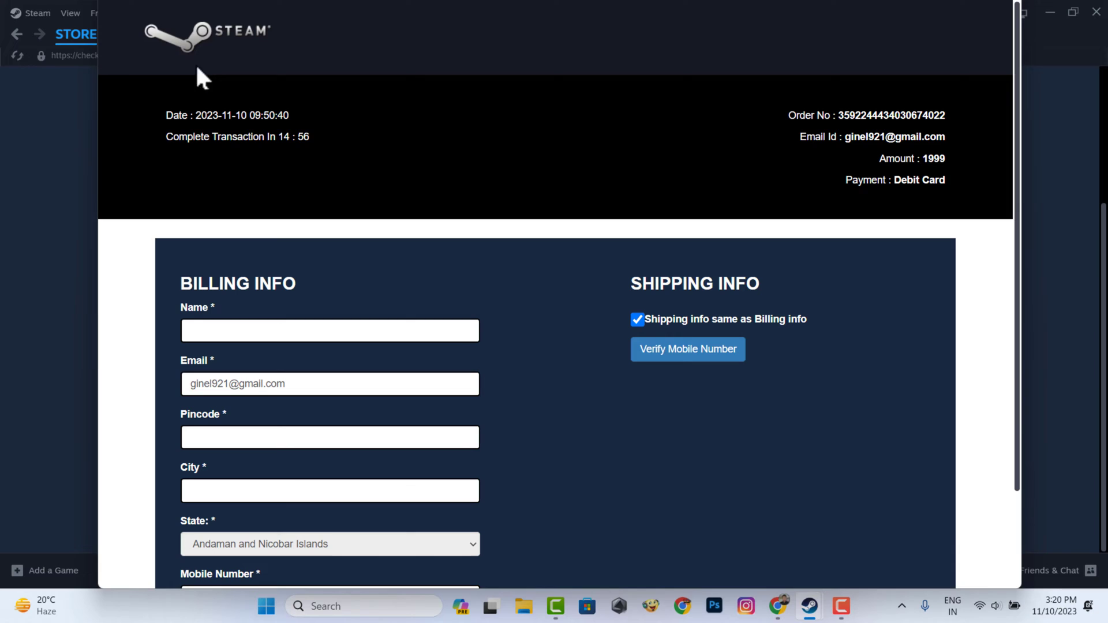
- With billing filled and shipping same as billing, request Verify Mobile Number to get the OTP screen
scroll("down", 3)
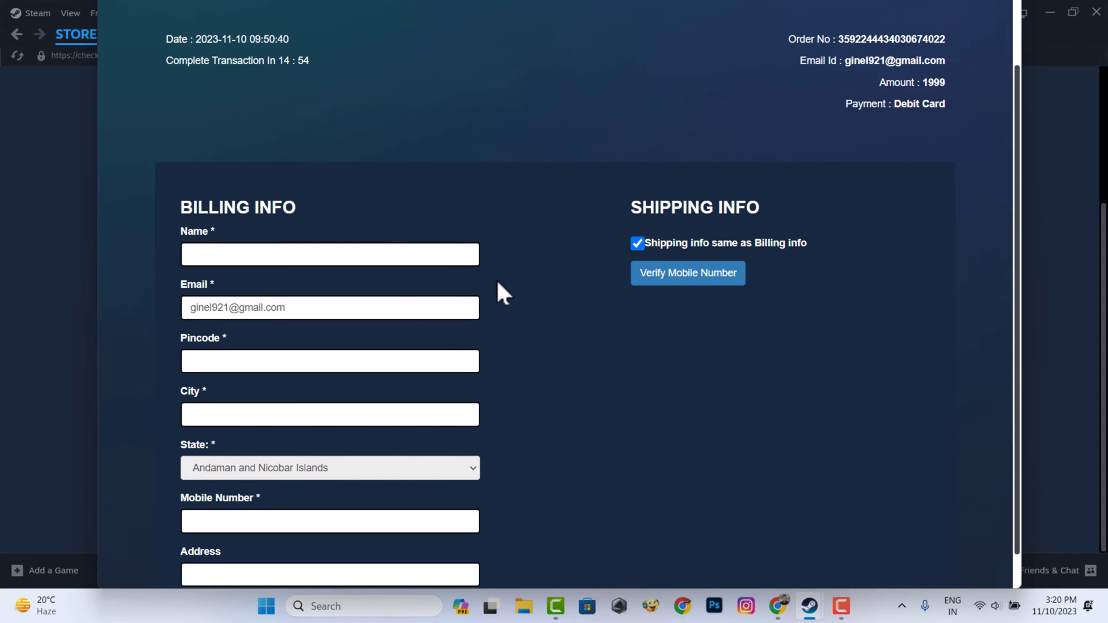
scroll("down", 3)
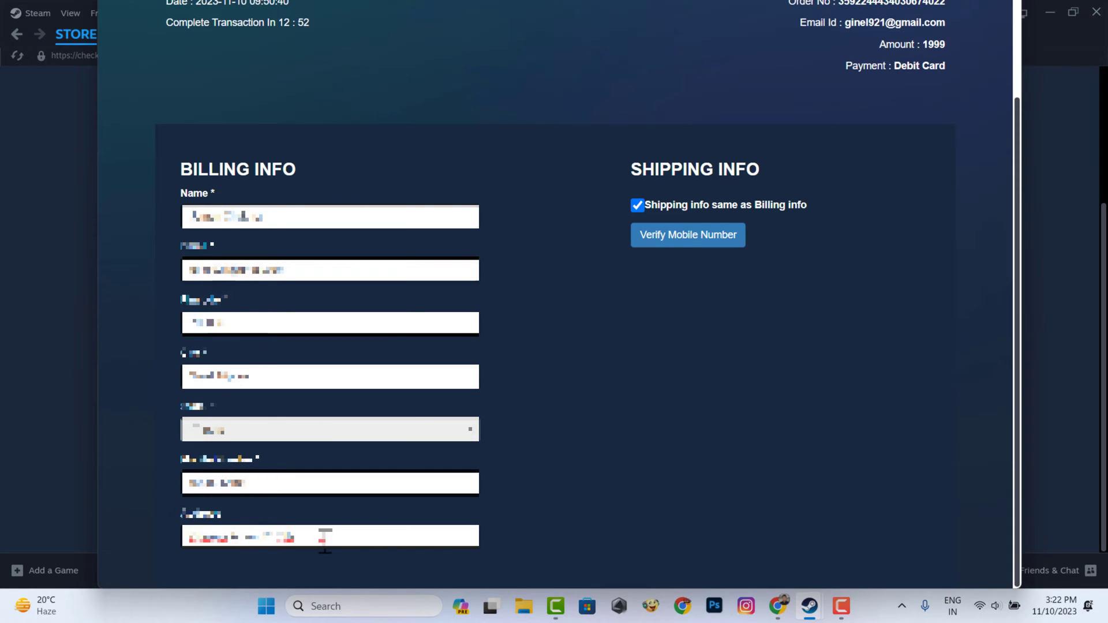
mouse_move(706, 250)
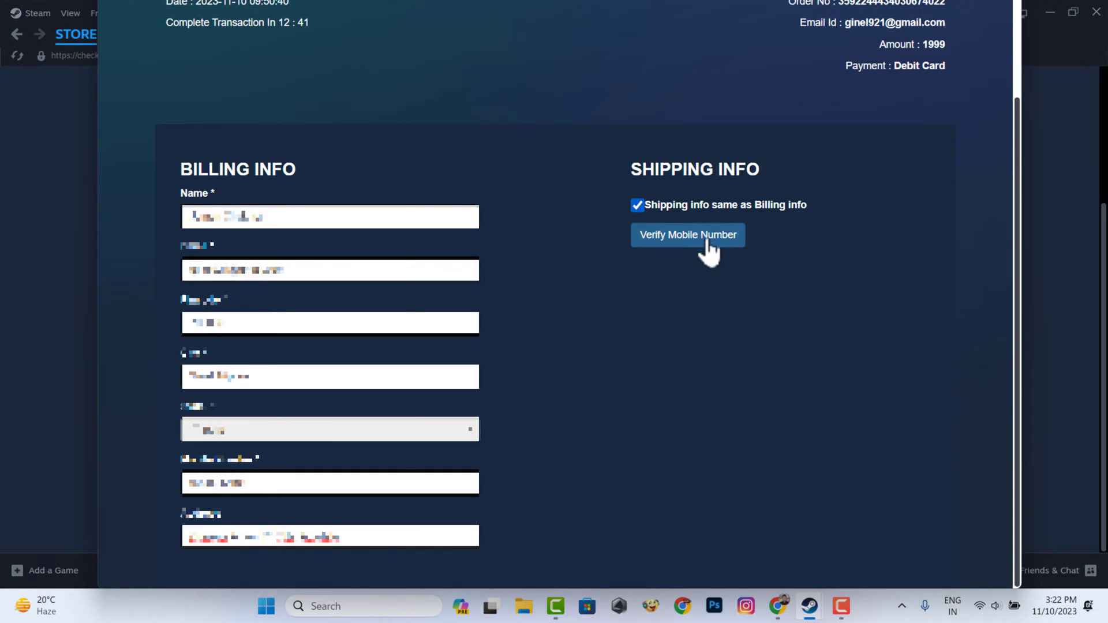
left_click(687, 235)
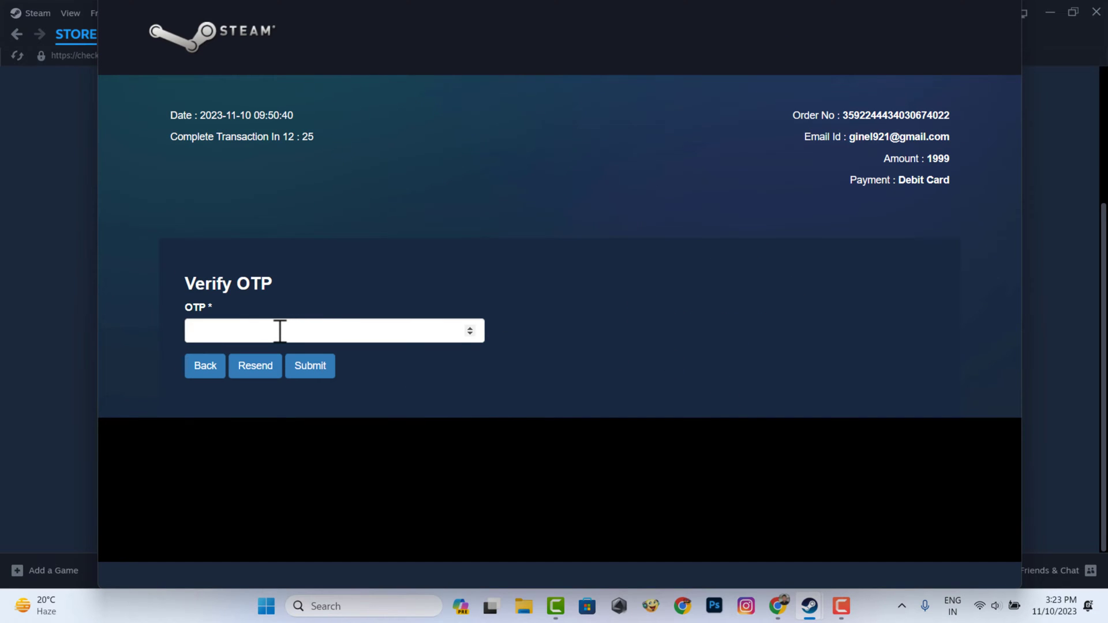
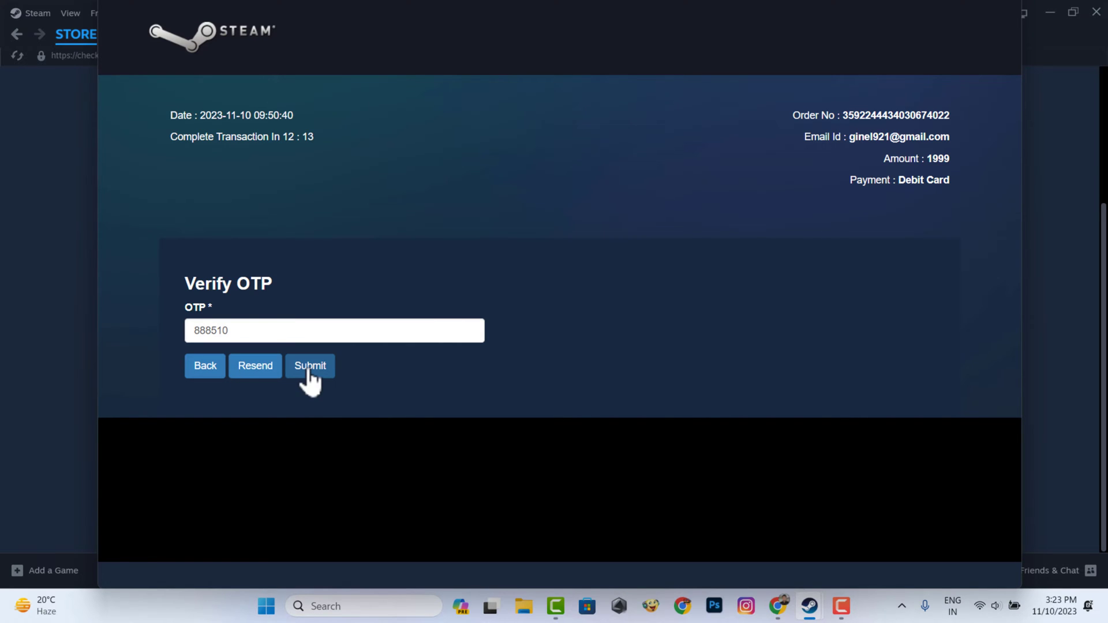
left_click(309, 366)
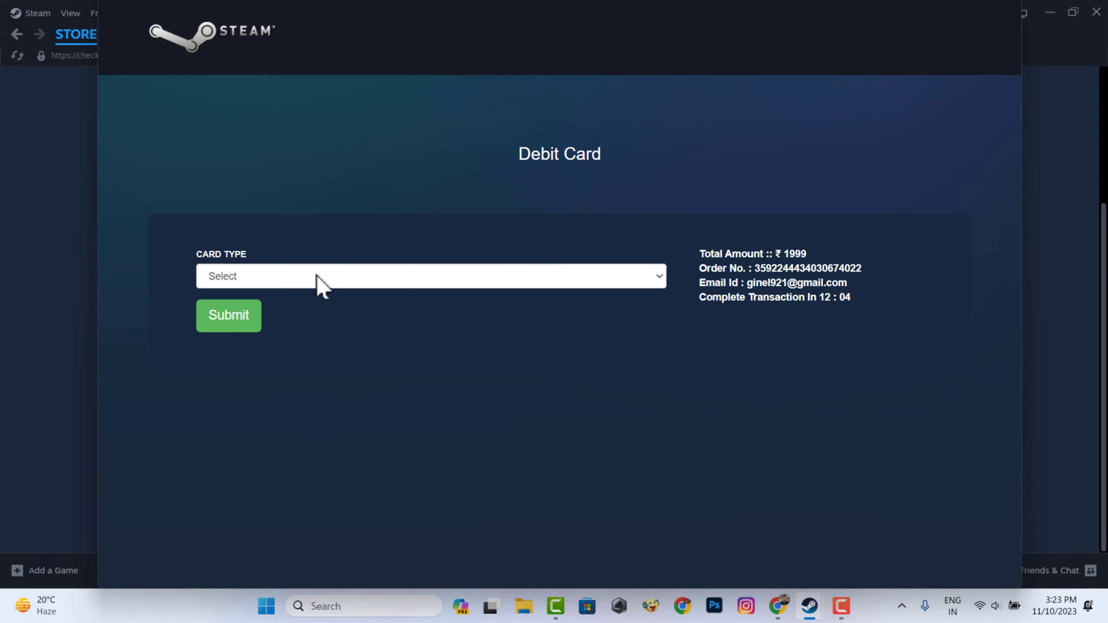
- Select RuPay as card type and submit the card details to reach the bank OTP page
left_click(429, 275)
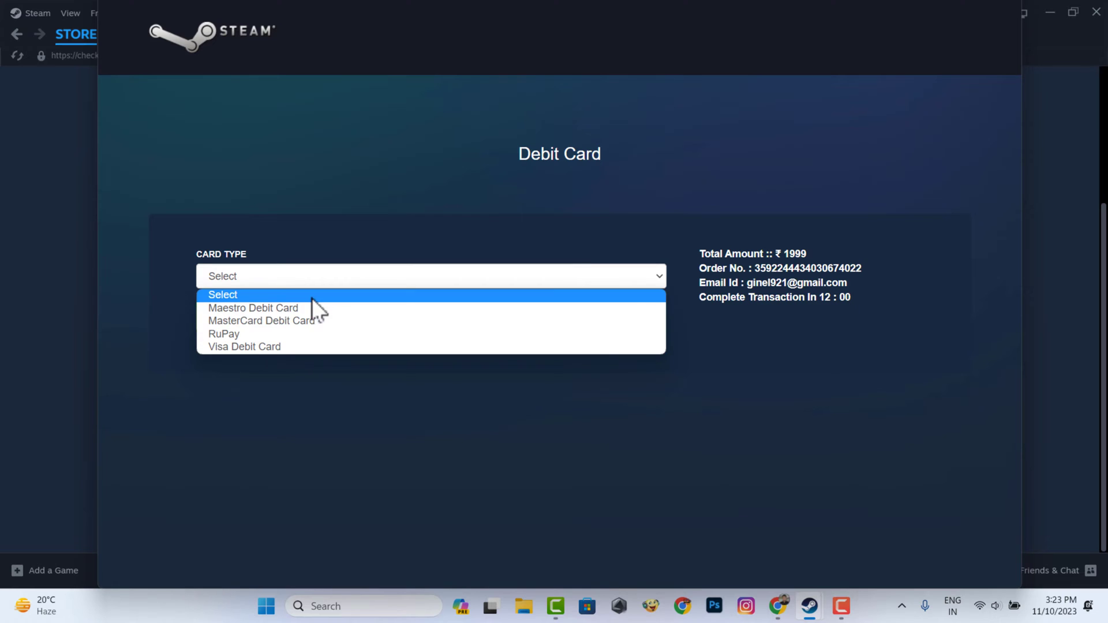
left_click(224, 333)
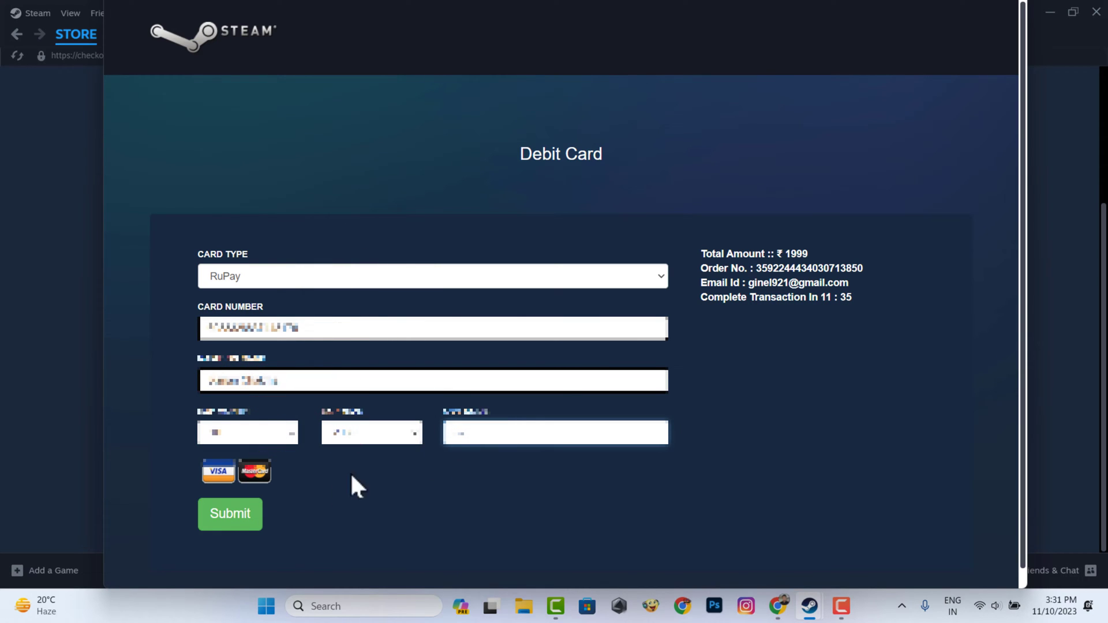
left_click(229, 514)
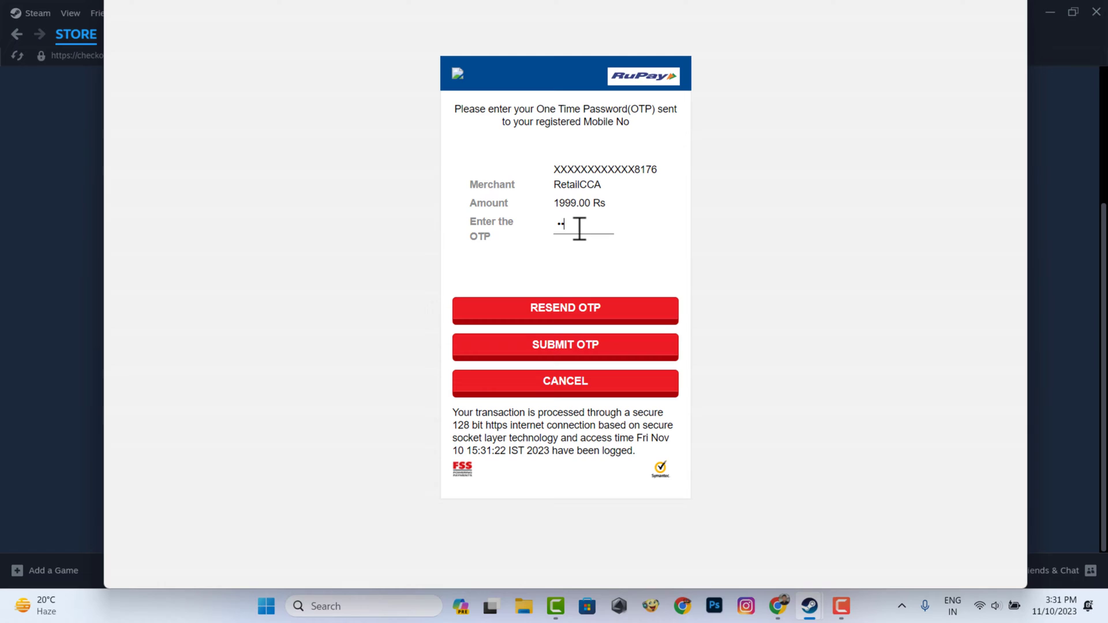
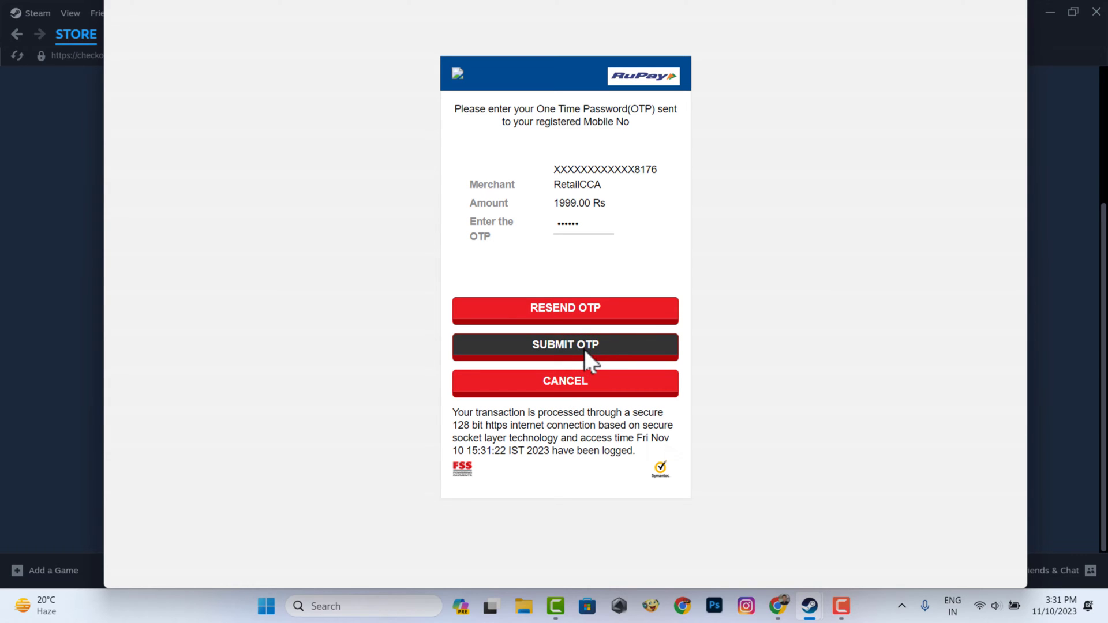
left_click(564, 345)
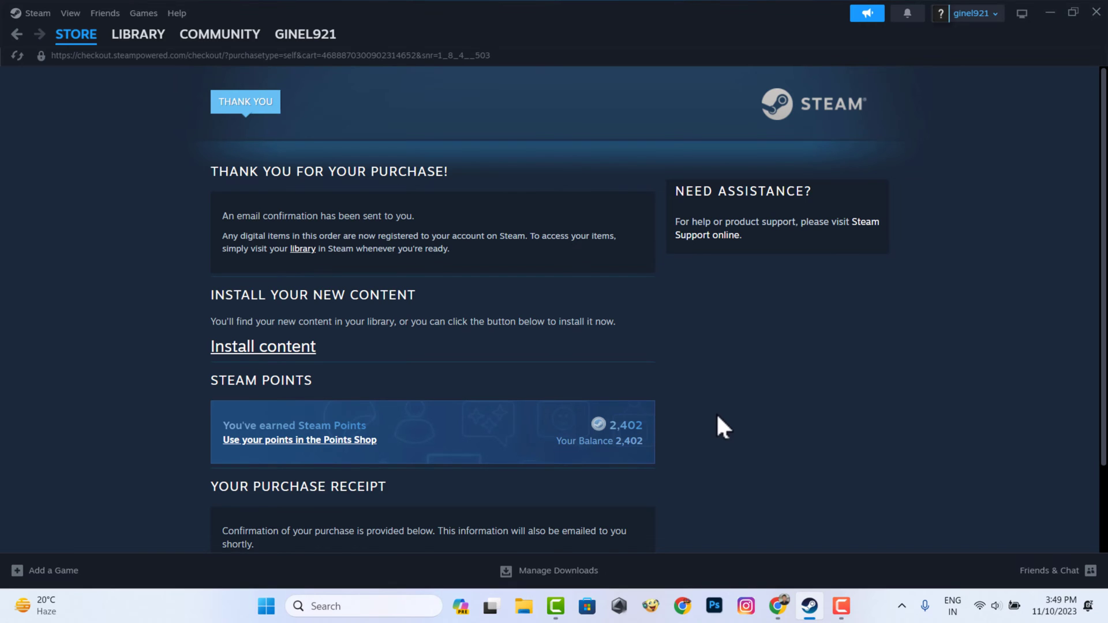
- Leave the receipt for the store front and switch to the Library
scroll("down", 3)
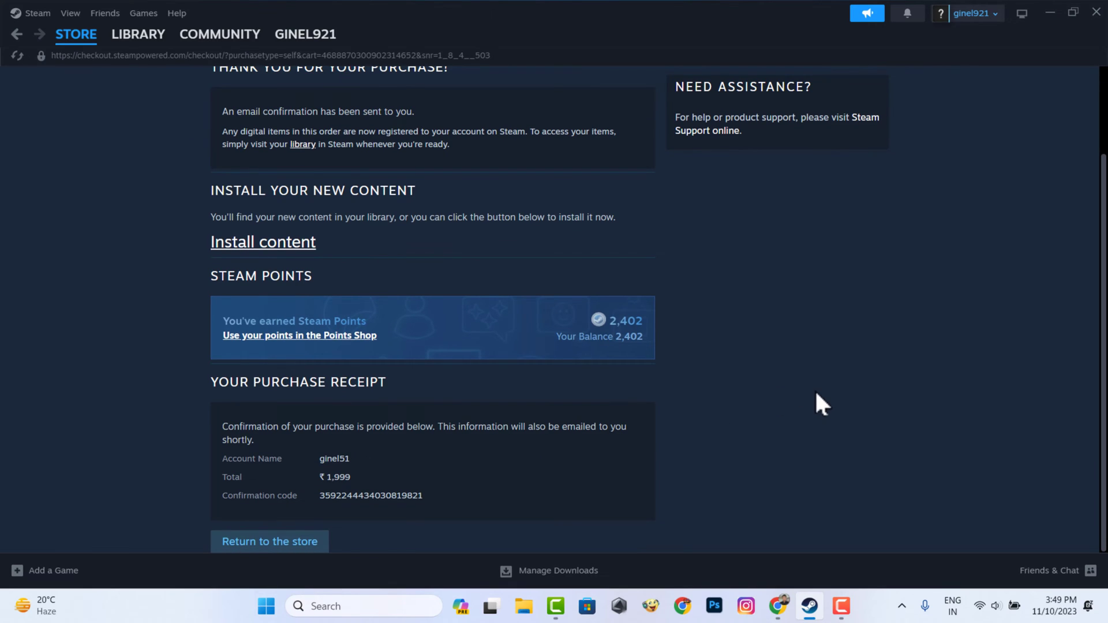
scroll("up", 3)
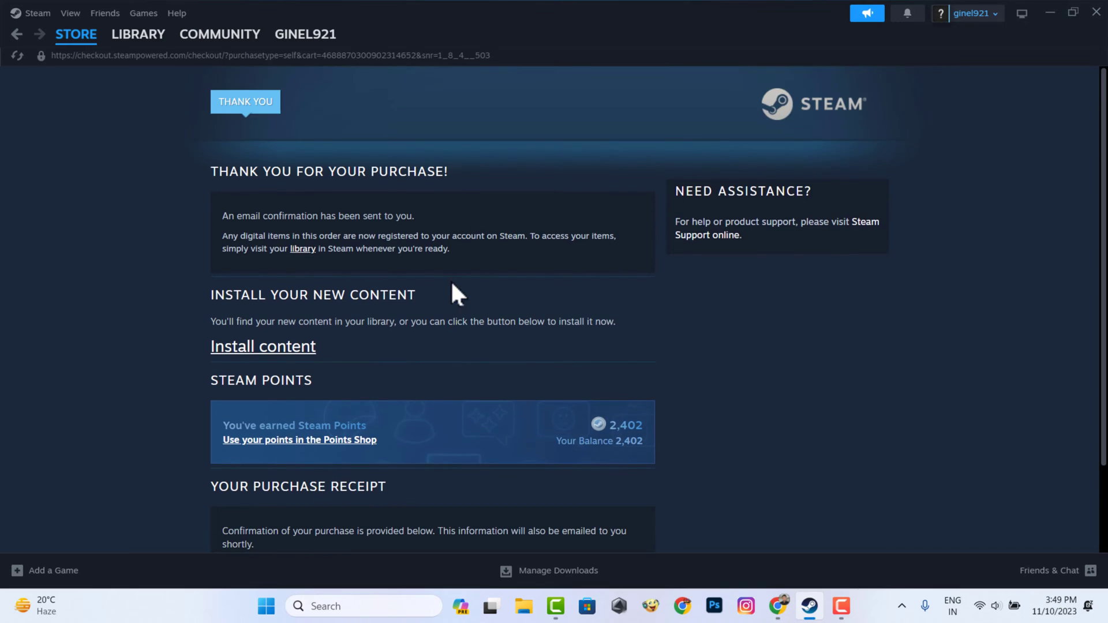
scroll("down", 3)
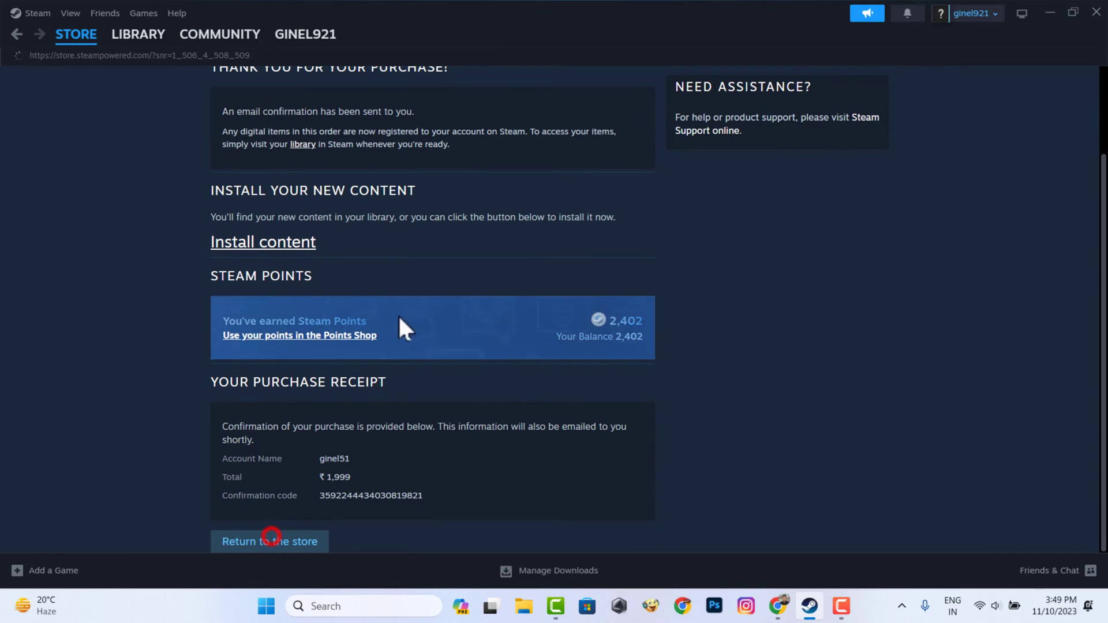
left_click(269, 540)
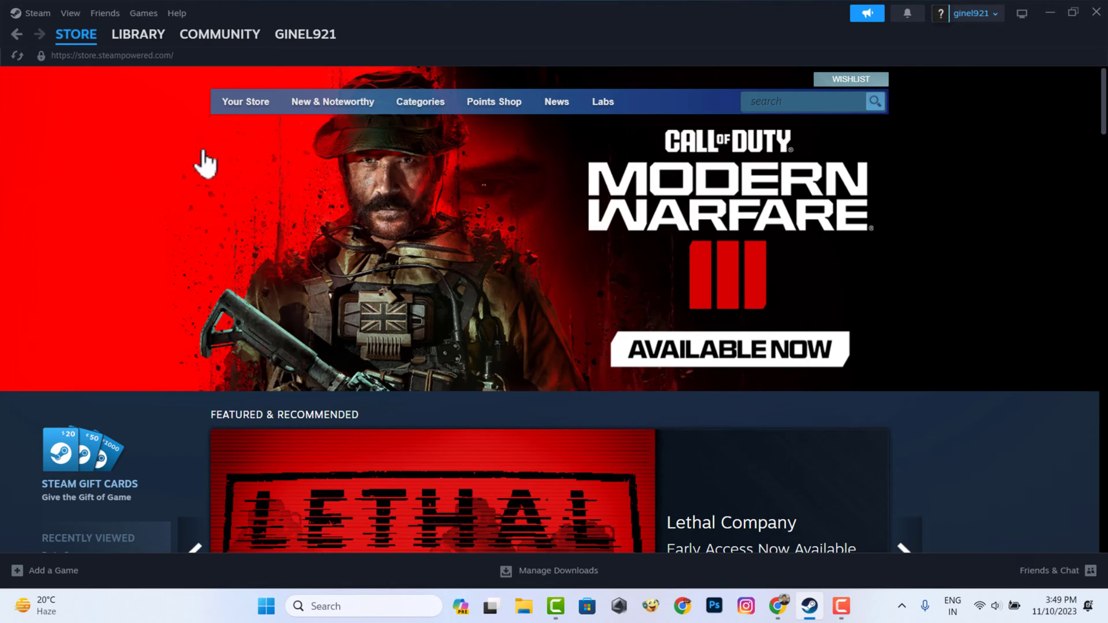
left_click(139, 33)
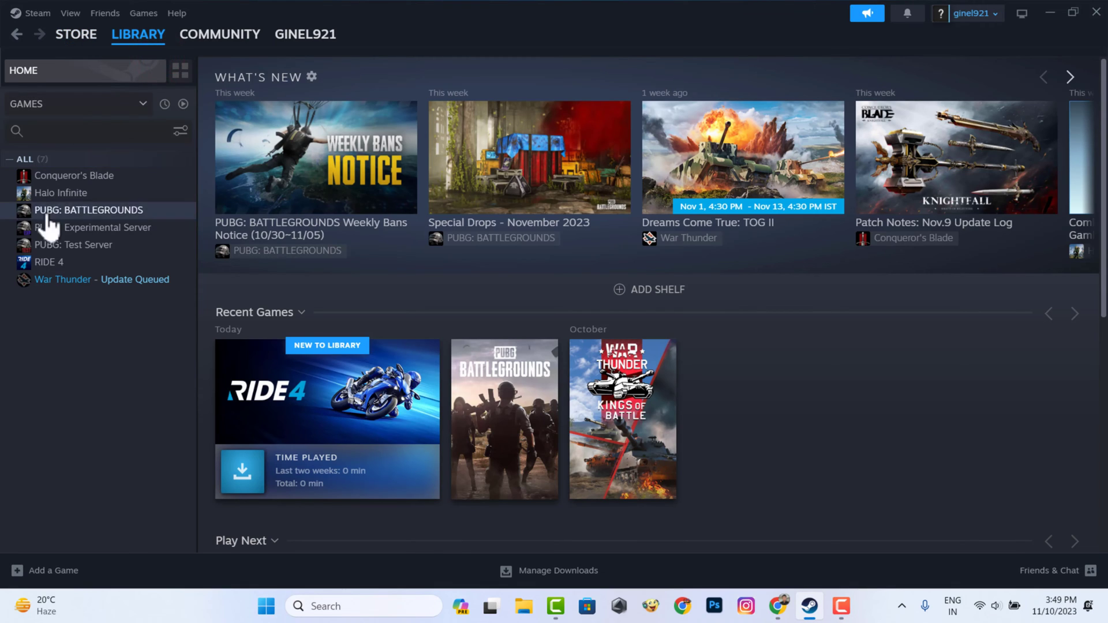
mouse_move(49, 262)
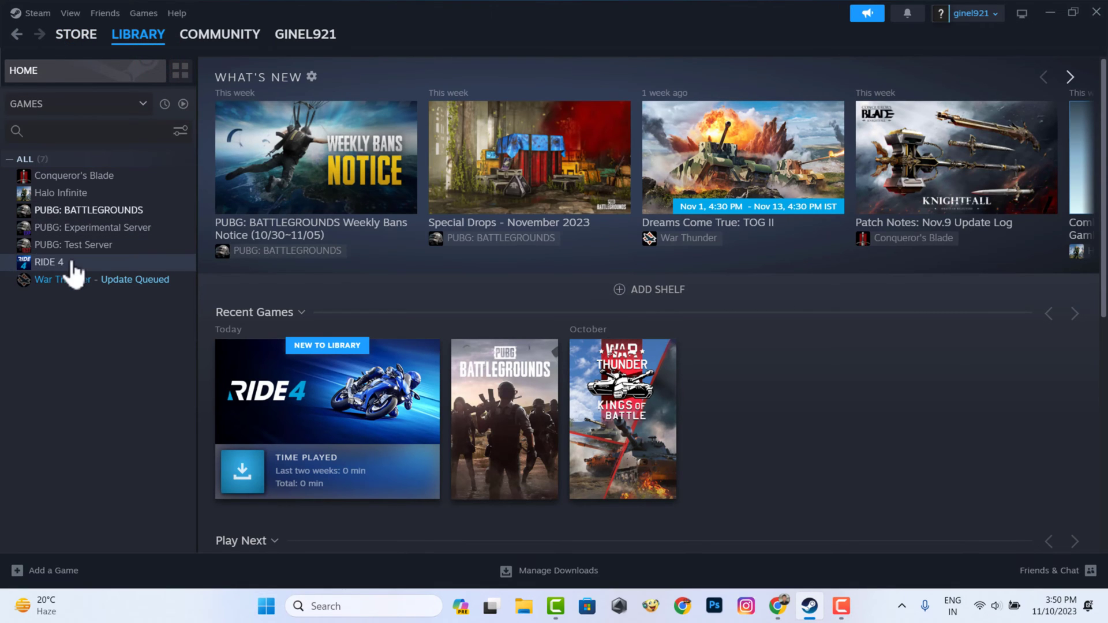
- Select RIDE 4 in the library and bring up its install dialog with C: as destination
left_click(49, 262)
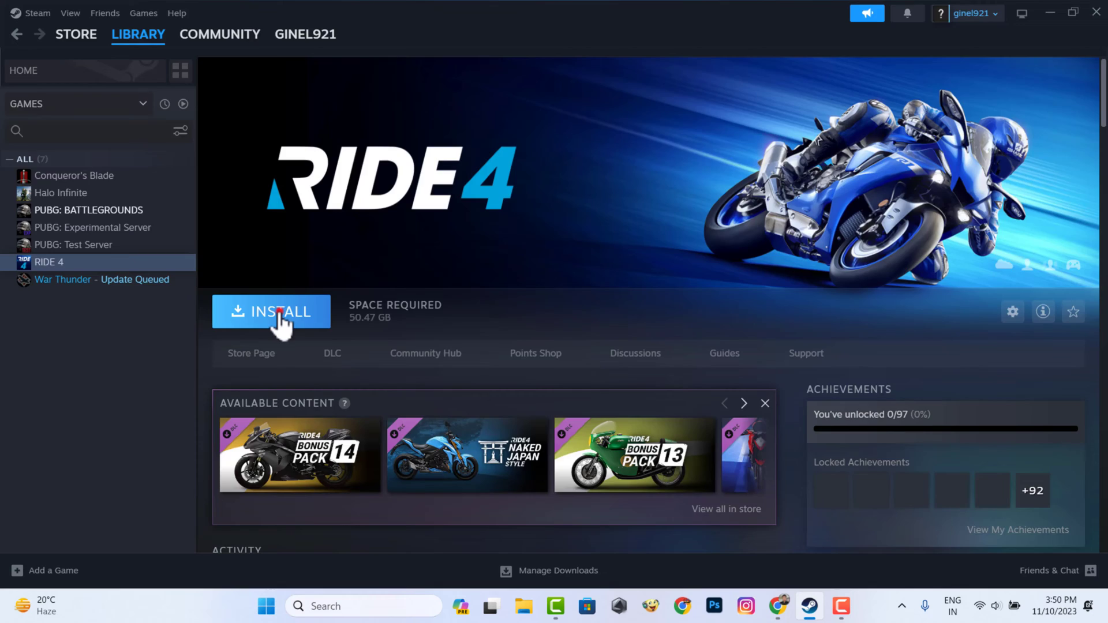
left_click(271, 311)
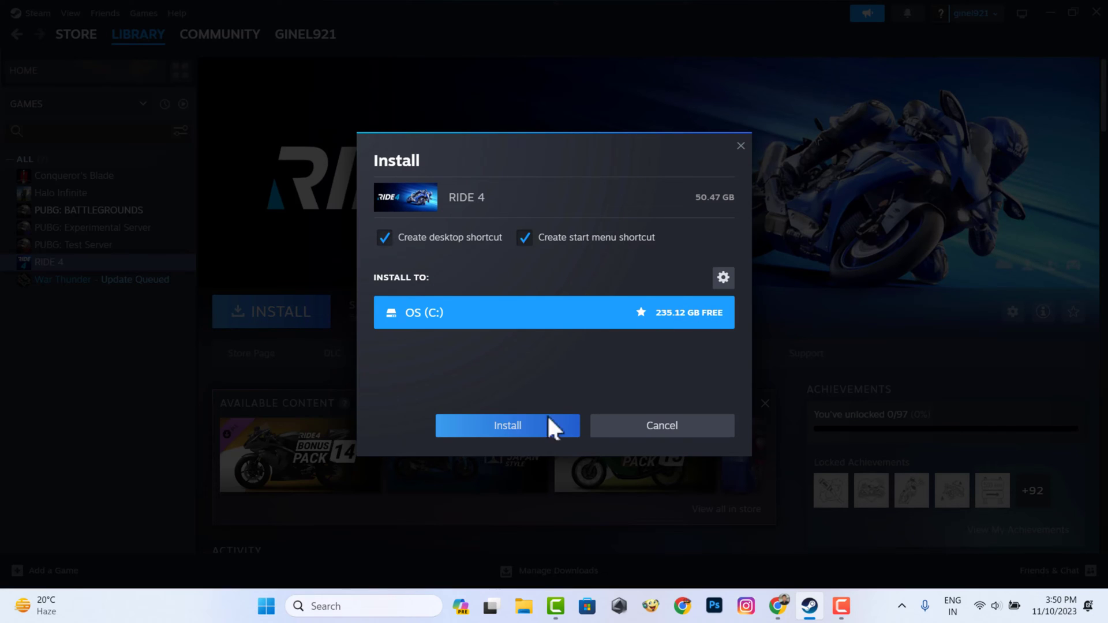
- Confirm the install to the C drive and accept the EULA so RIDE 4 starts downloading
left_click(507, 425)
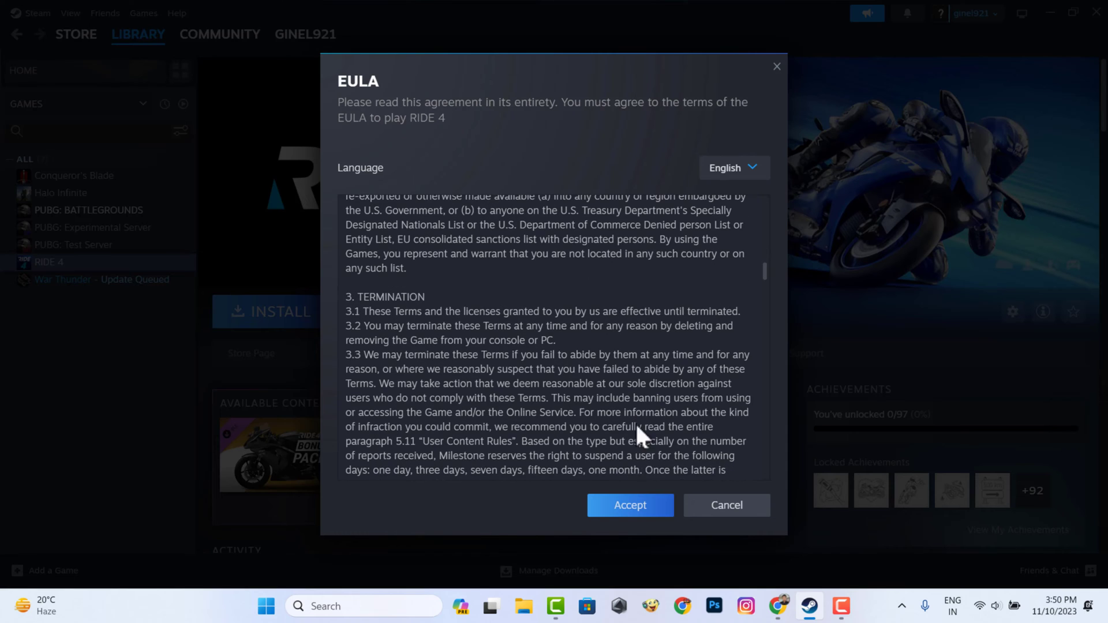
left_click(629, 504)
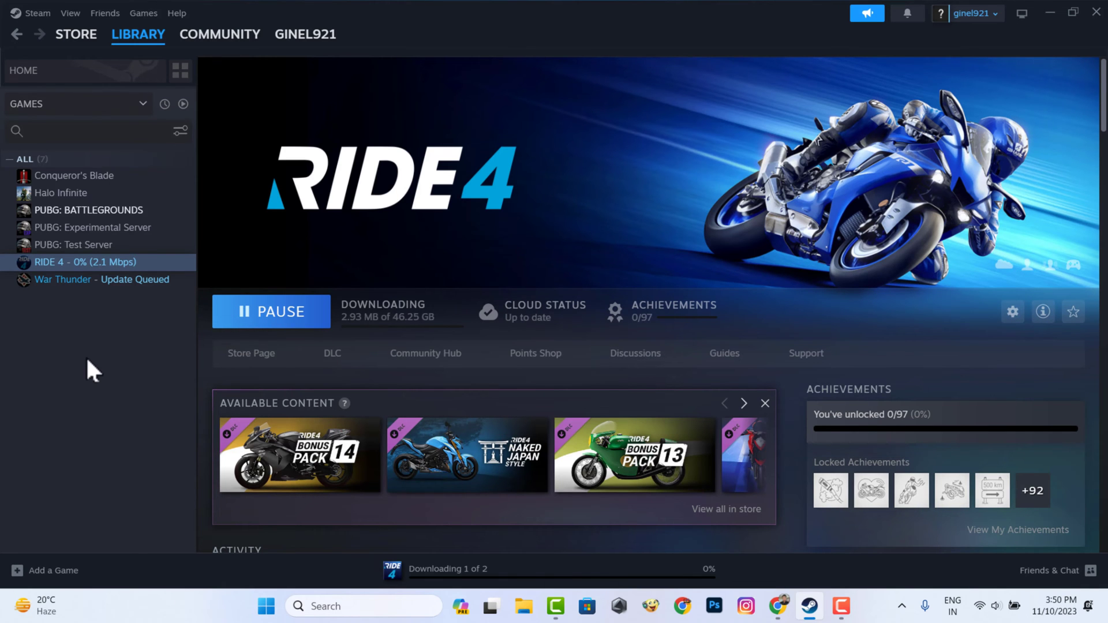
mouse_move(131, 389)
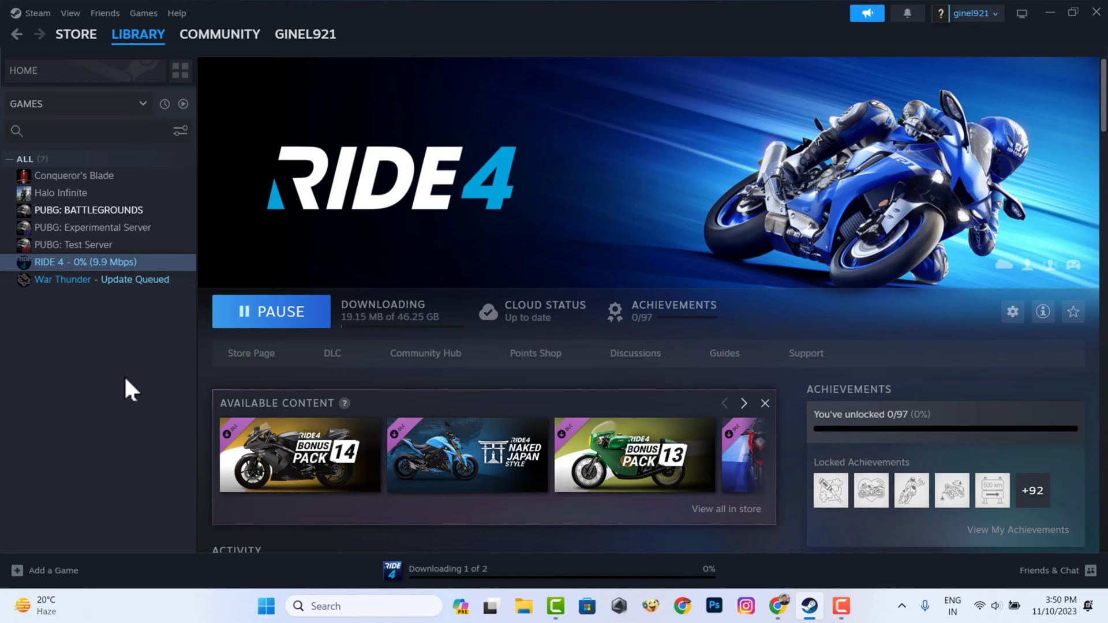